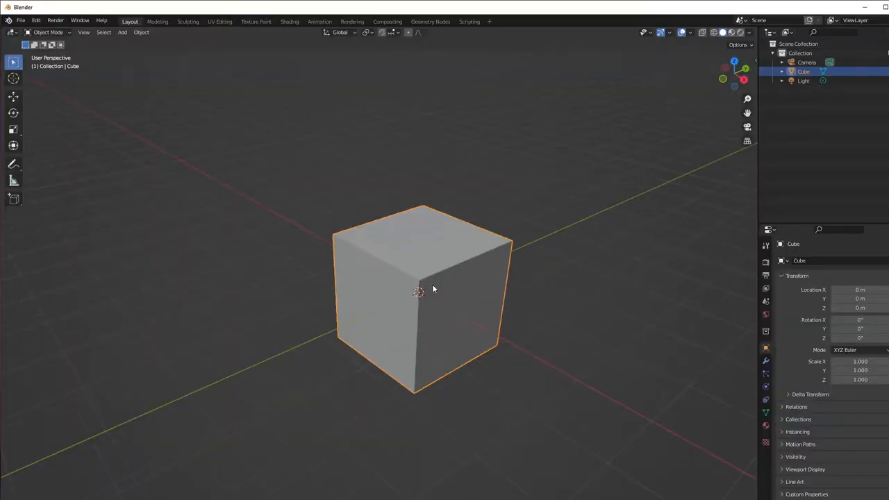
{"action": "mouse_move", "coordinate": [280, 300]}
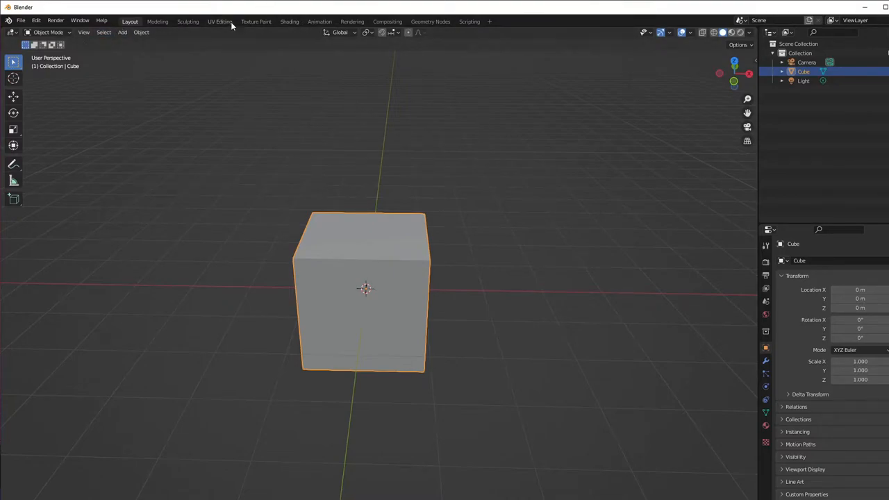
- Switch Blender's default cube from Object Mode into Edit Mode
{"action": "key", "text": "Tab"}
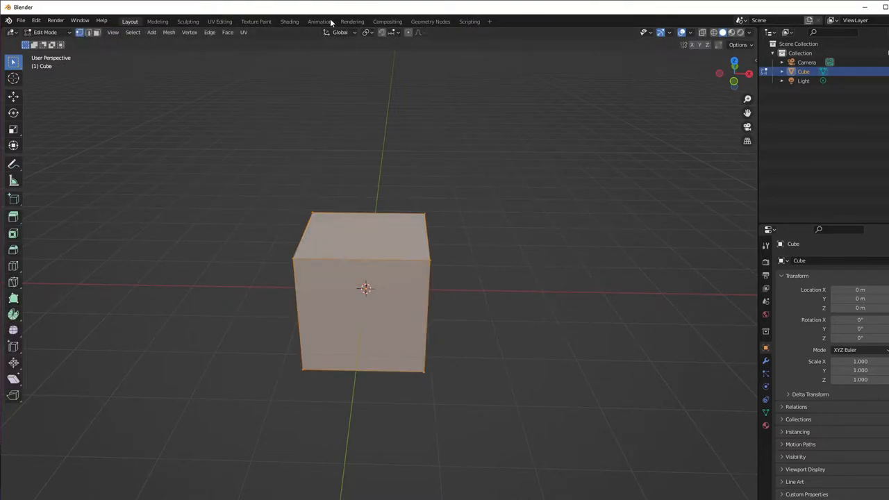
- In the UV Editing workspace, mark the selected cube edges as seams, then leave Edit Mode
{"action": "left_click", "coordinate": [220, 21]}
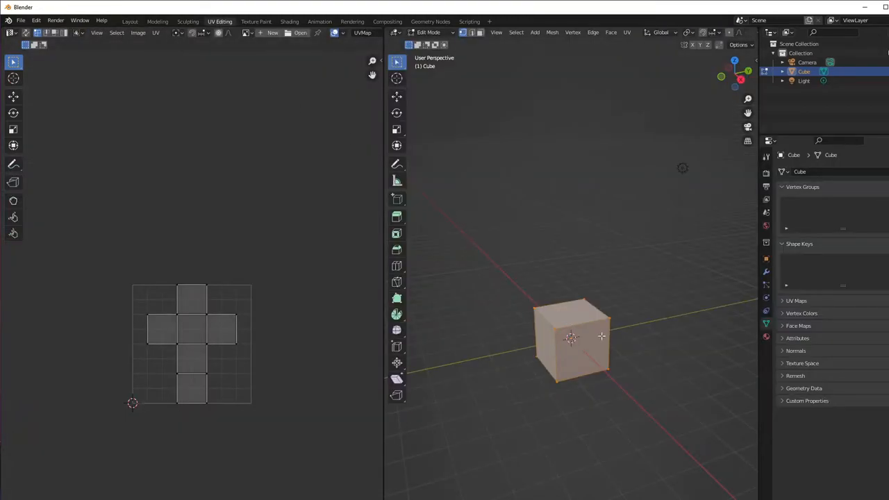
{"action": "mouse_move", "coordinate": [630, 296]}
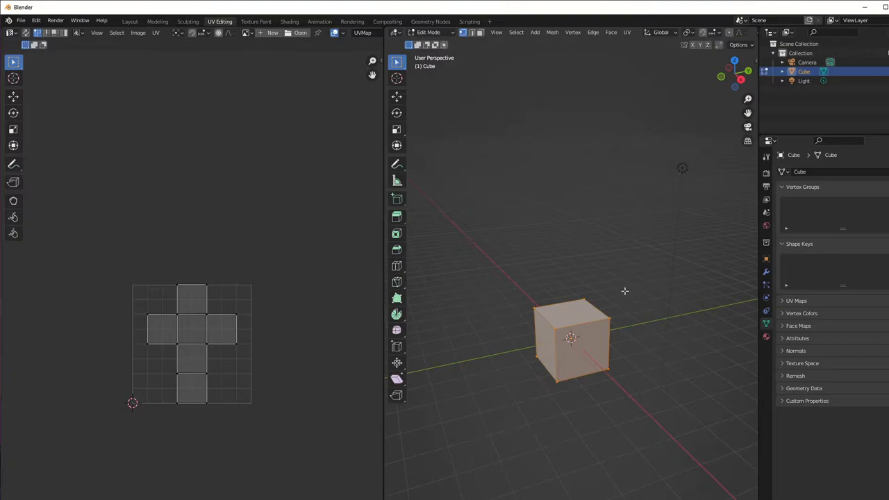
{"action": "mouse_move", "coordinate": [595, 327]}
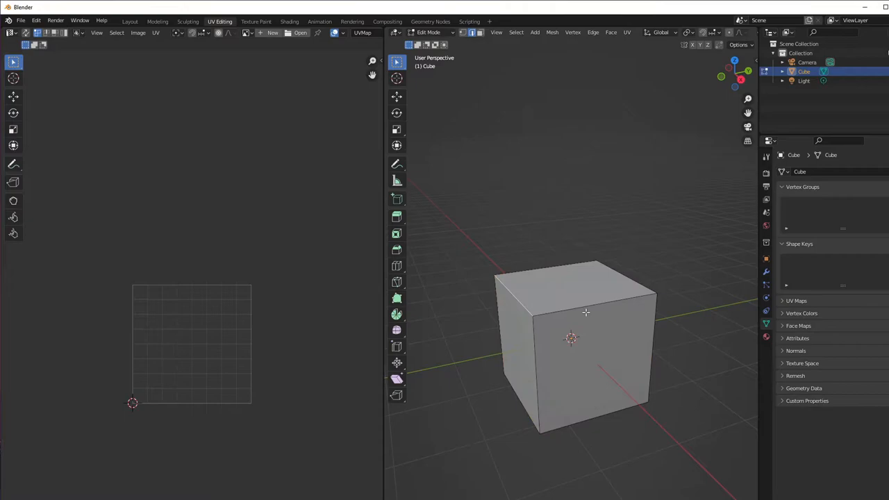
{"action": "mouse_move", "coordinate": [494, 304]}
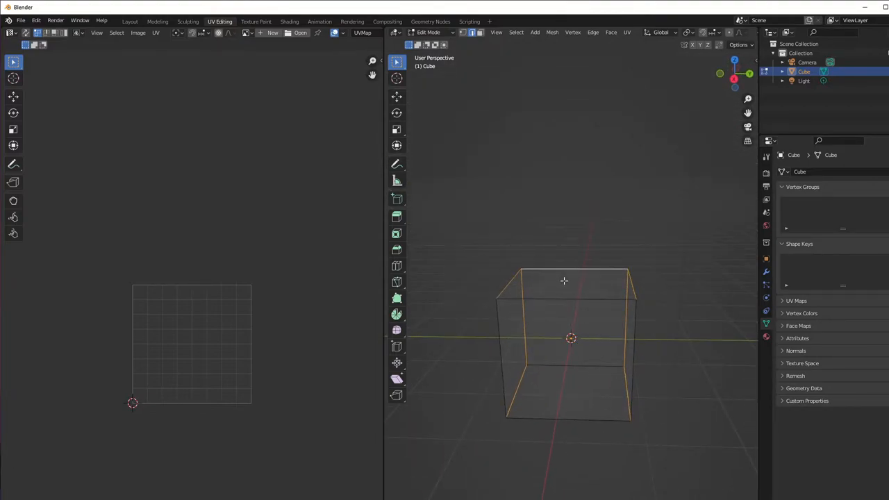
{"action": "right_click", "coordinate": [564, 281]}
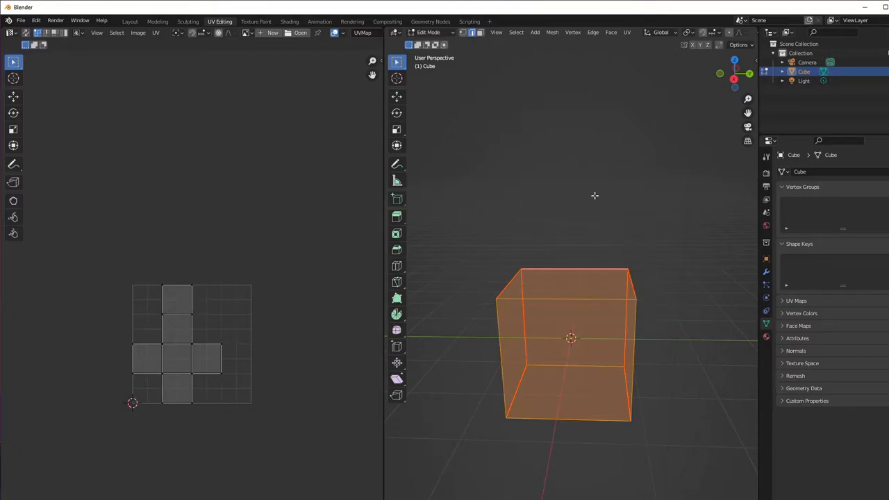
{"action": "left_click", "coordinate": [21, 21]}
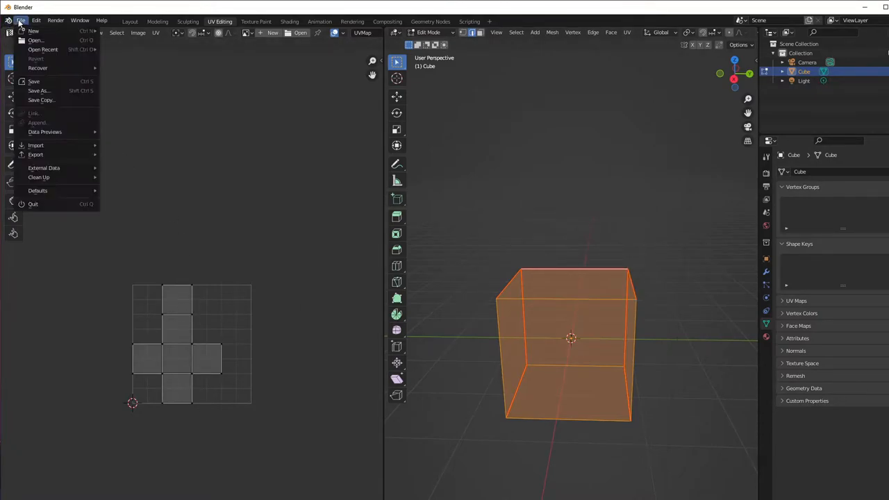
{"action": "left_click", "coordinate": [475, 139]}
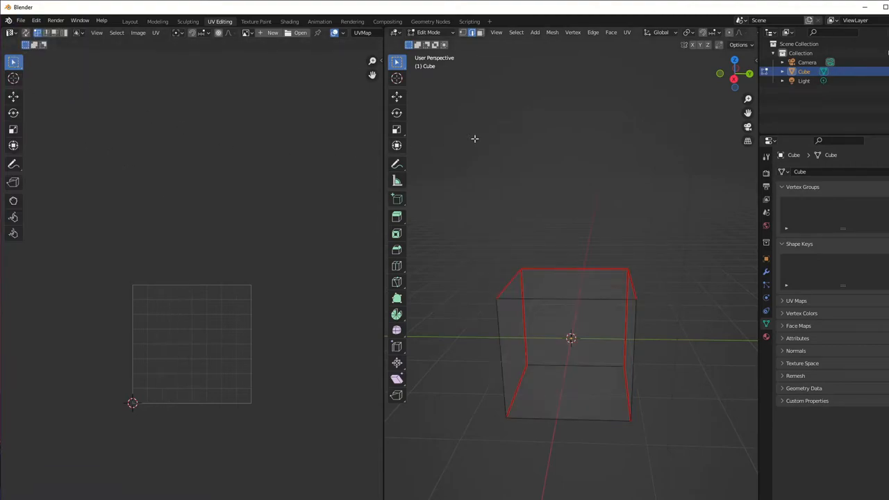
{"action": "left_click", "coordinate": [431, 32]}
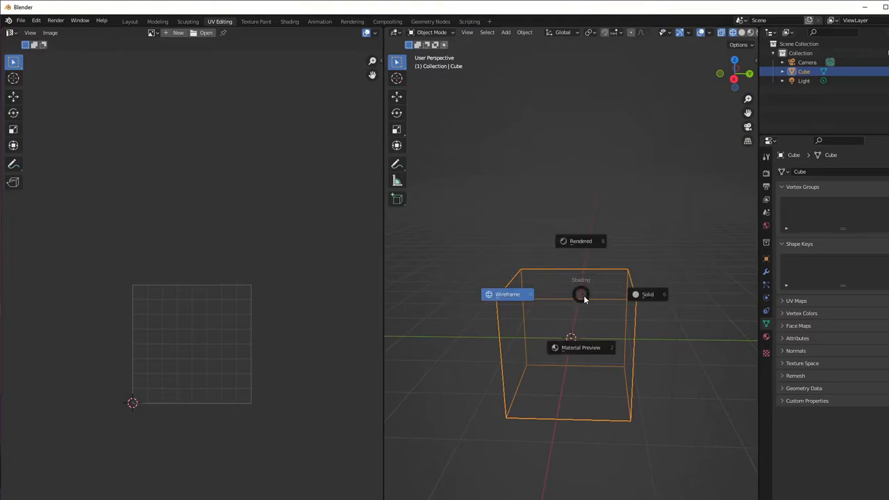
{"action": "mouse_move", "coordinate": [595, 243]}
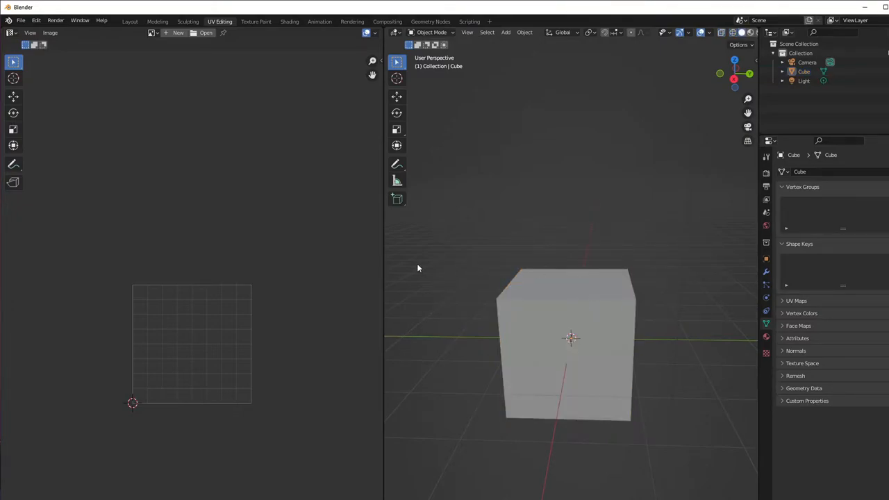
- Export the cube as a mesh-only FBX named 'my cube.fbx' into Documents
{"action": "left_click", "coordinate": [566, 344]}
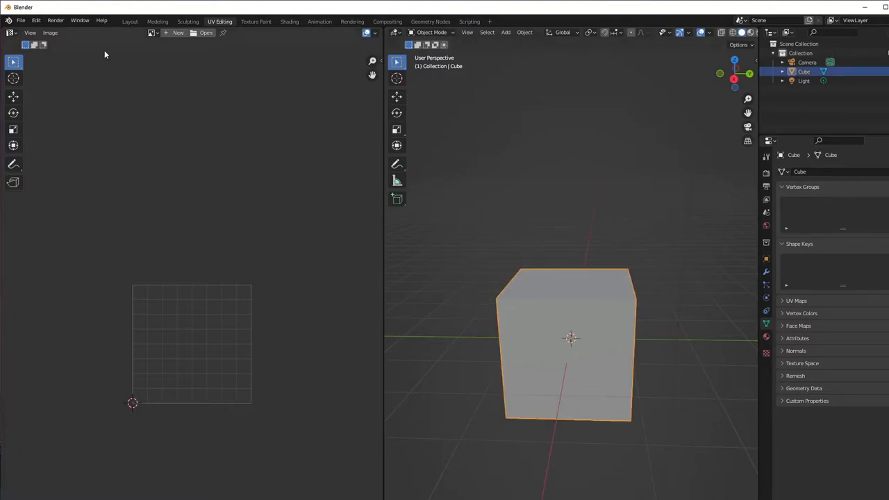
{"action": "left_click", "coordinate": [21, 19]}
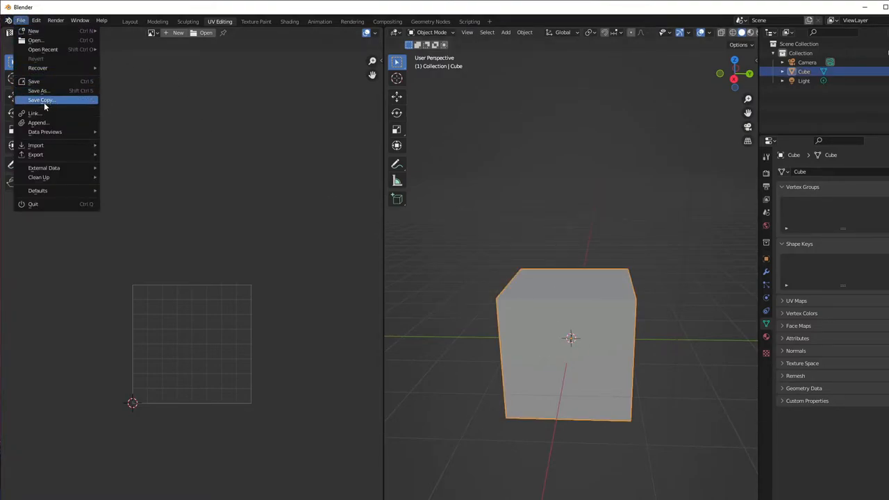
{"action": "left_click", "coordinate": [36, 154]}
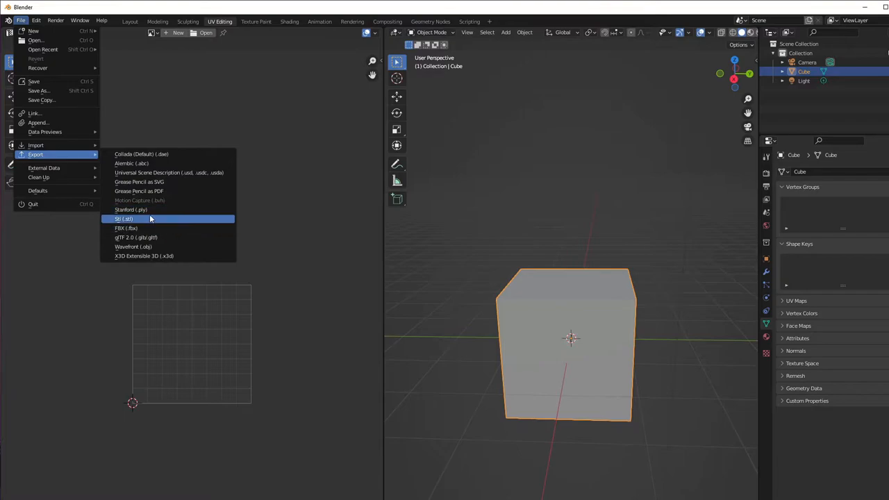
{"action": "left_click", "coordinate": [126, 228]}
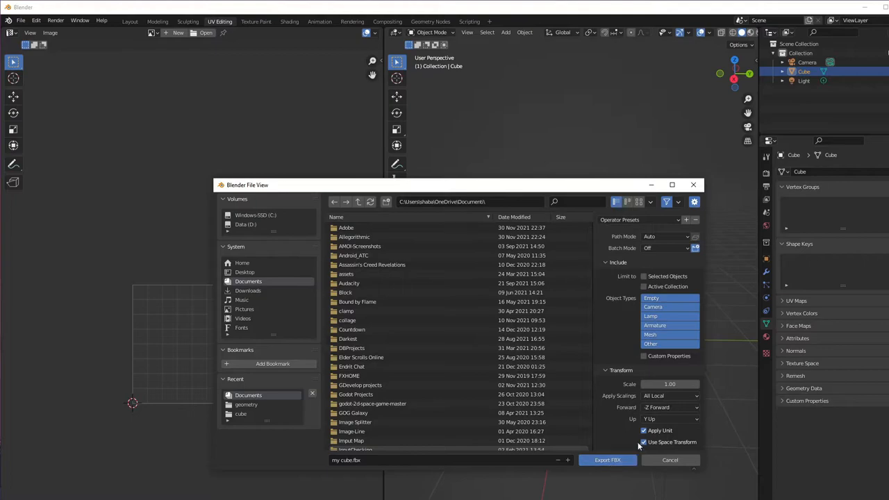
{"action": "left_click", "coordinate": [650, 334]}
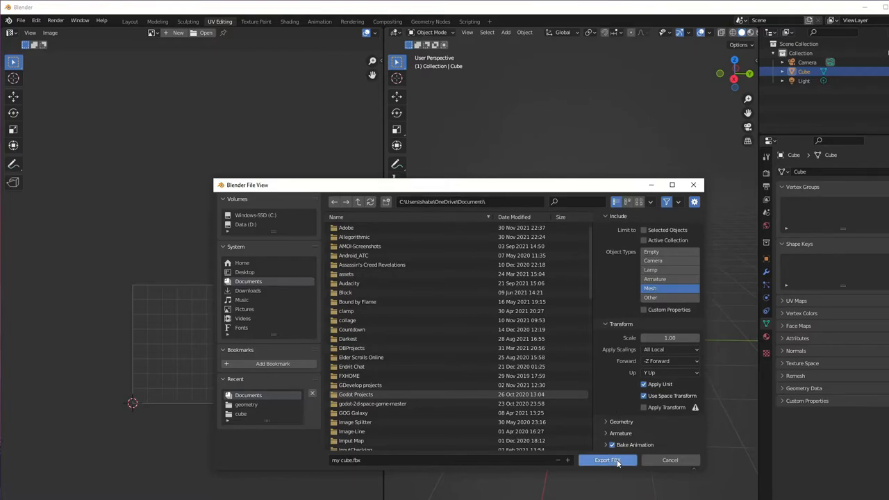
{"action": "left_click", "coordinate": [607, 459]}
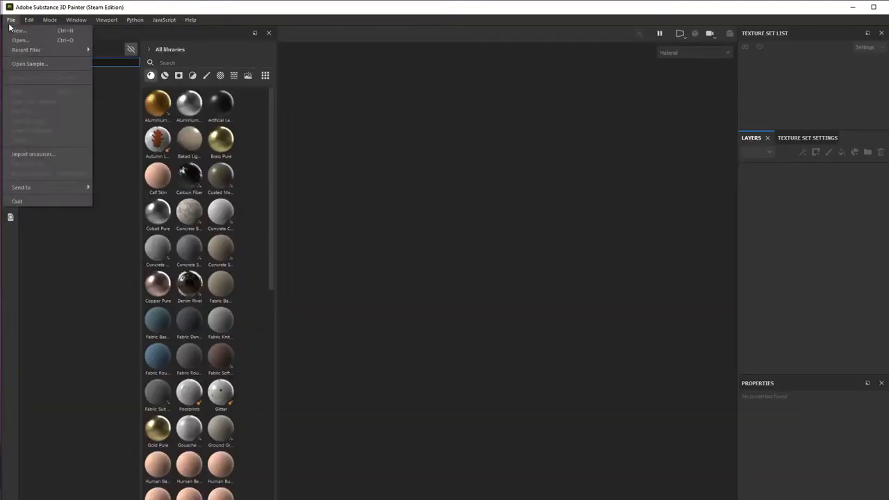
- Create a 2048-resolution PBR Metallic Roughness project from the exported cube mesh
{"action": "left_click", "coordinate": [18, 31]}
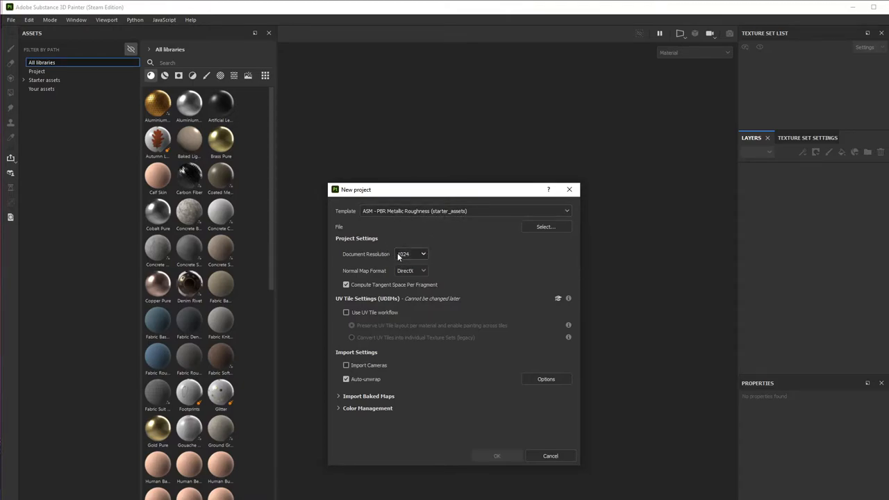
{"action": "left_click", "coordinate": [411, 253]}
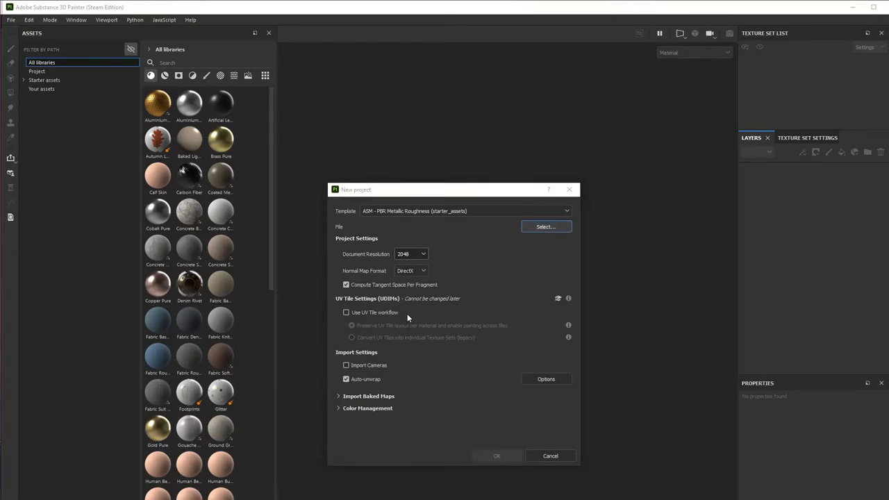
{"action": "left_click", "coordinate": [545, 227]}
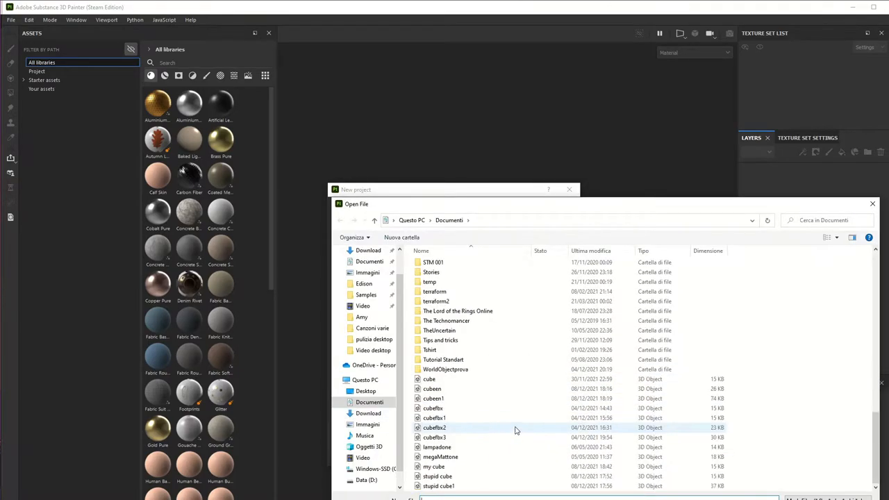
{"action": "left_click", "coordinate": [434, 466]}
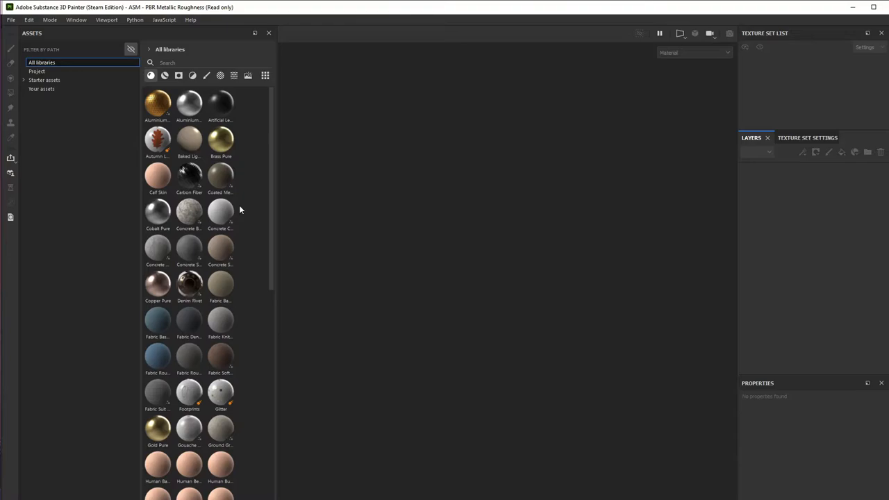
{"action": "mouse_move", "coordinate": [588, 225]}
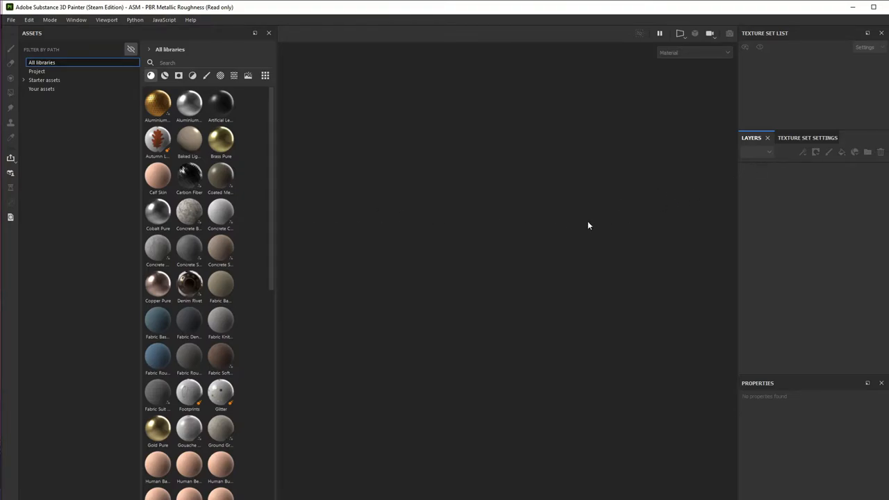
{"action": "mouse_move", "coordinate": [586, 310]}
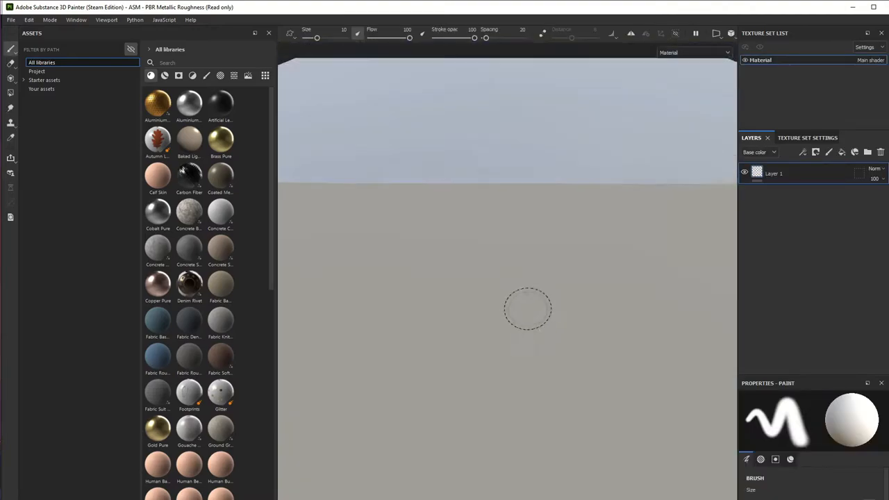
- Bake all seven mesh maps for the cube and dismiss the baking report
{"action": "left_click", "coordinate": [807, 138]}
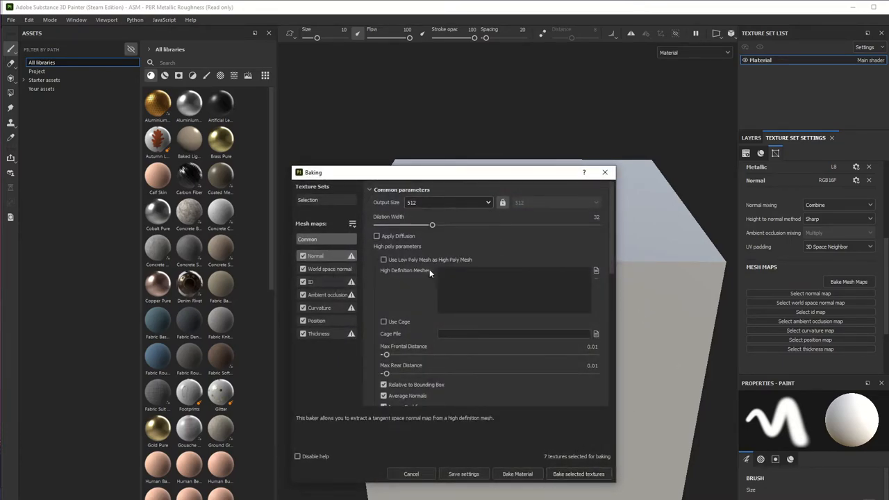
{"action": "left_click", "coordinate": [578, 473]}
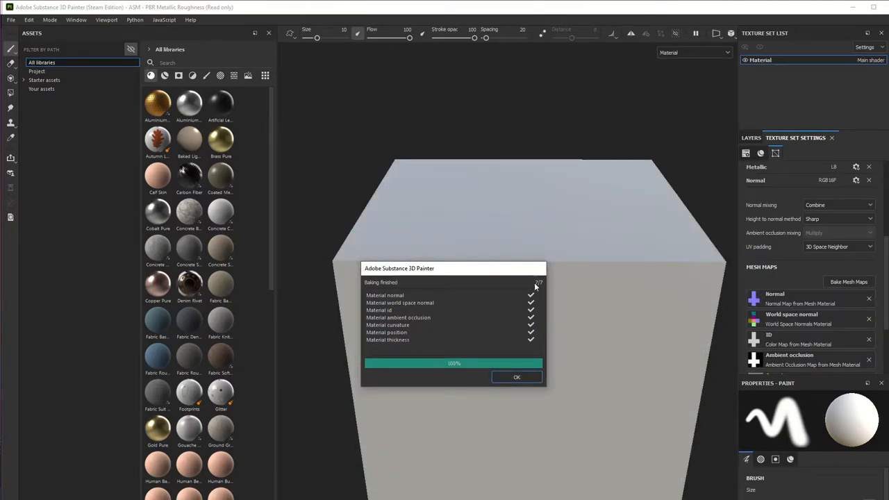
{"action": "left_click", "coordinate": [692, 52]}
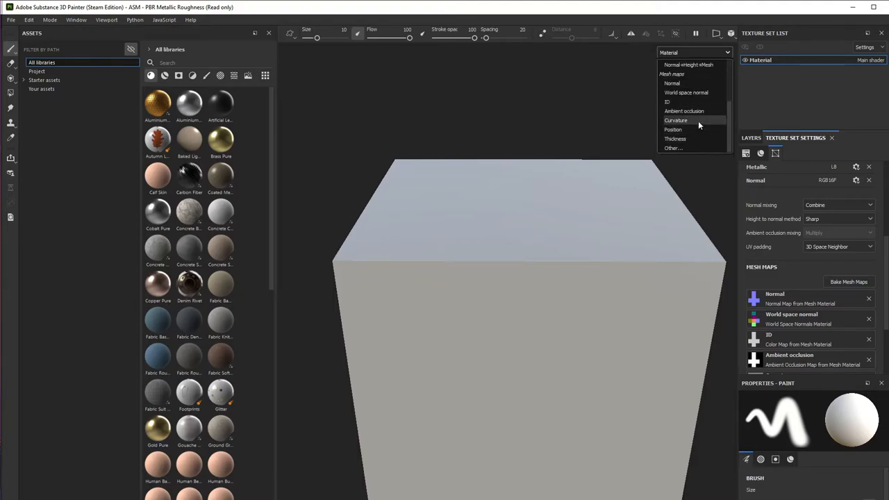
- Show the baked curvature map in the viewport and orbit to inspect the top edges
{"action": "left_click", "coordinate": [676, 120]}
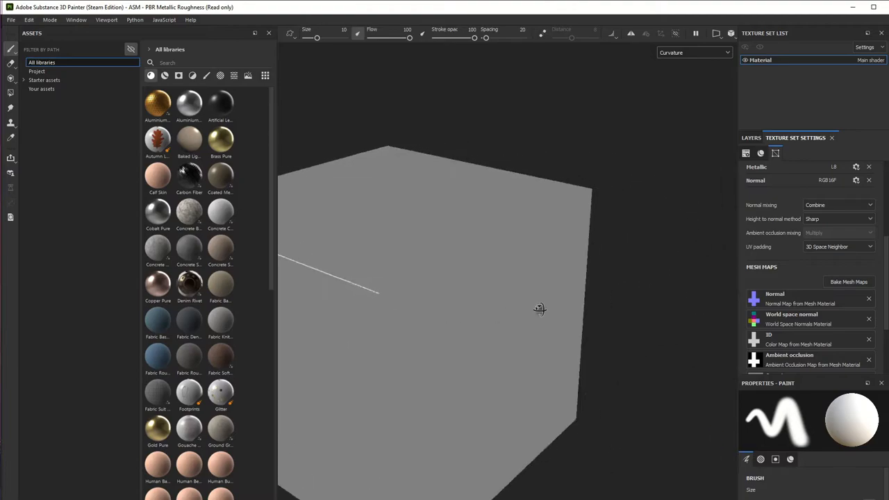
{"action": "left_click_drag", "start_coordinate": [540, 308], "coordinate": [476, 325]}
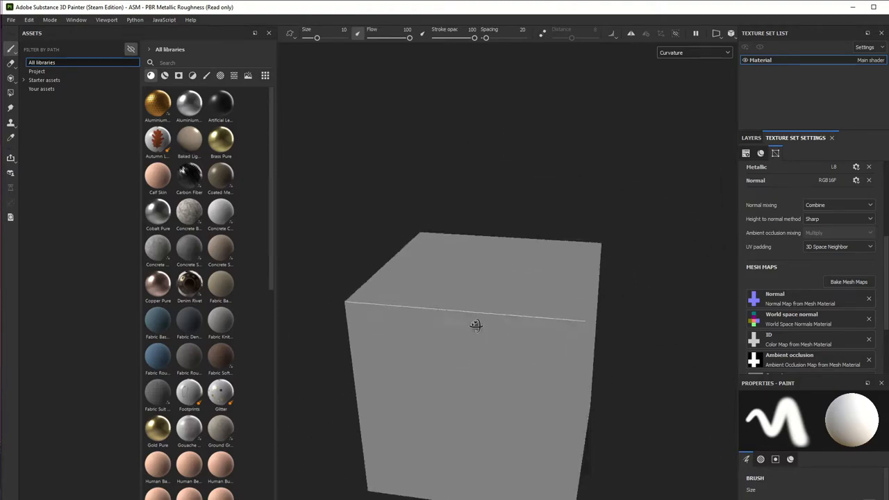
{"action": "left_click_drag", "start_coordinate": [475, 325], "coordinate": [396, 275]}
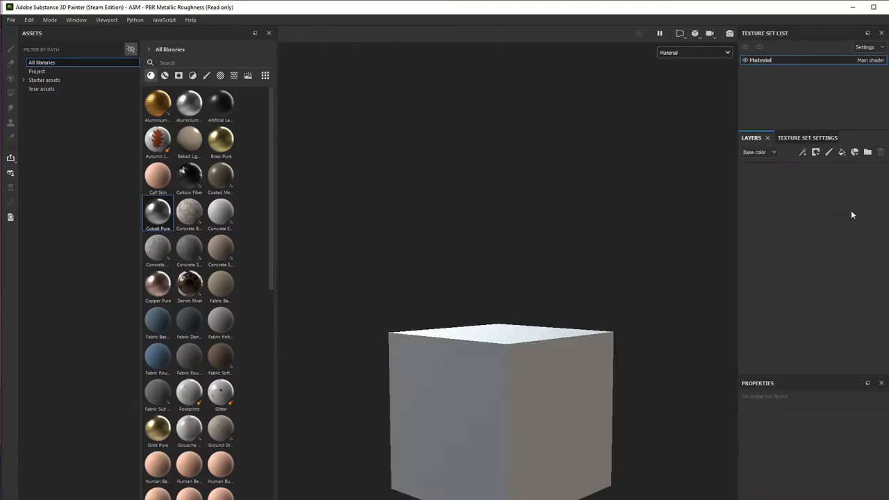
{"action": "mouse_move", "coordinate": [526, 412]}
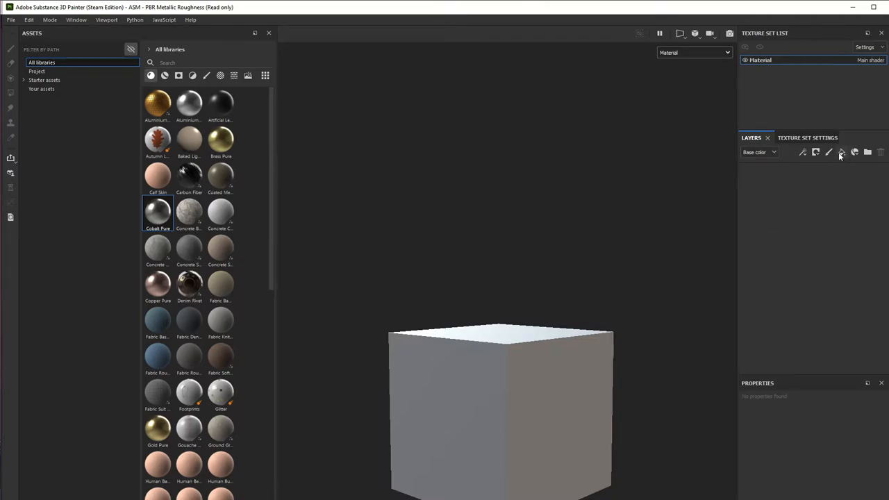
- Add a fill layer with a red base colour tinting the whole cube
{"action": "left_click", "coordinate": [840, 152]}
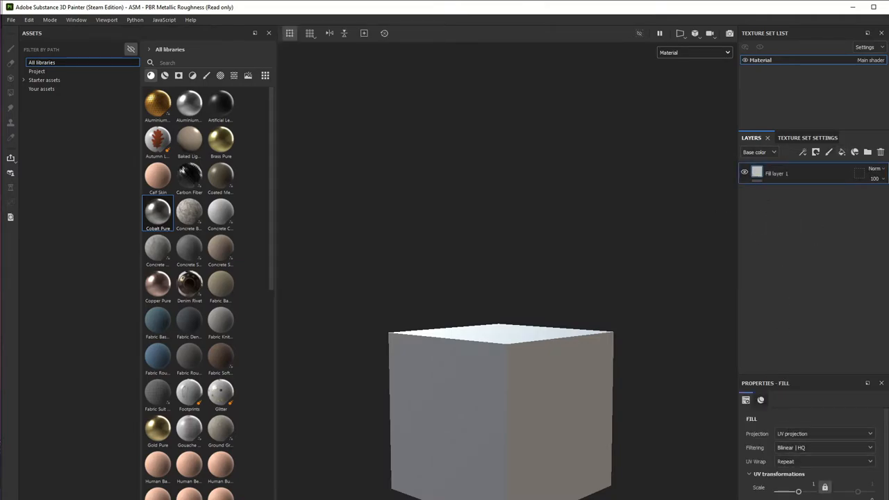
{"action": "left_click", "coordinate": [759, 399]}
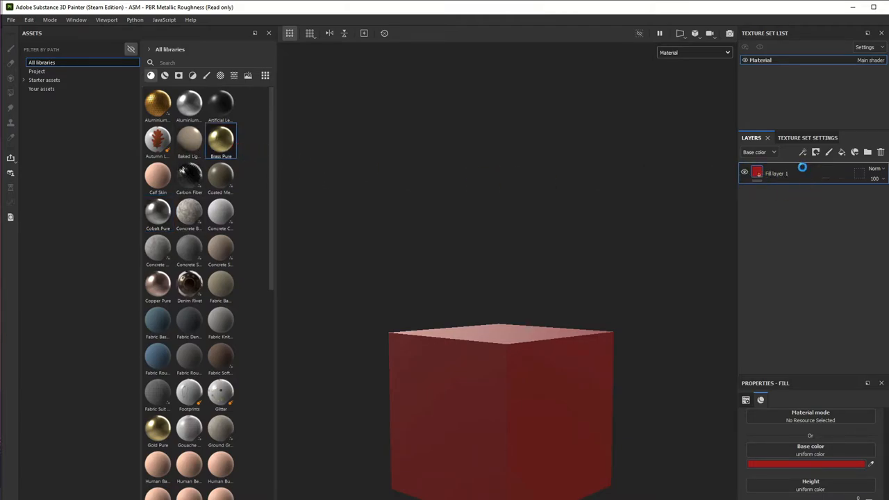
- Add Brass Pure as a new layer with a black mask hiding it
{"action": "double_click", "coordinate": [220, 141]}
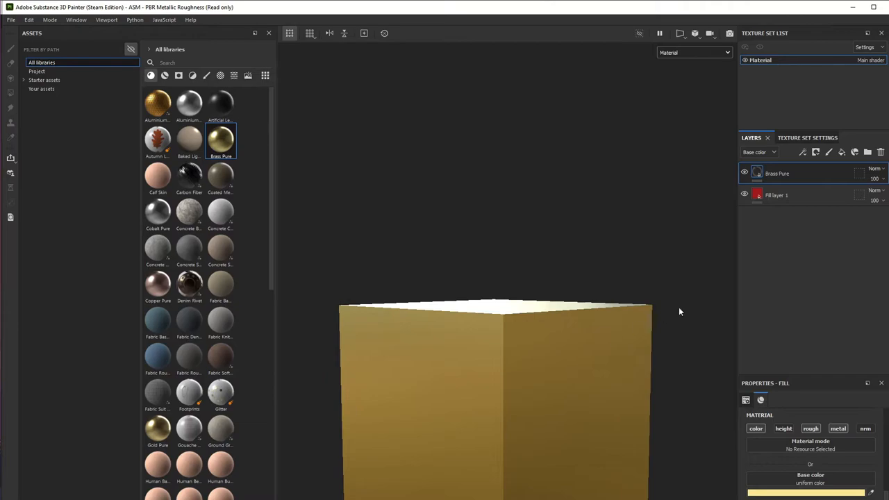
{"action": "left_click", "coordinate": [815, 151]}
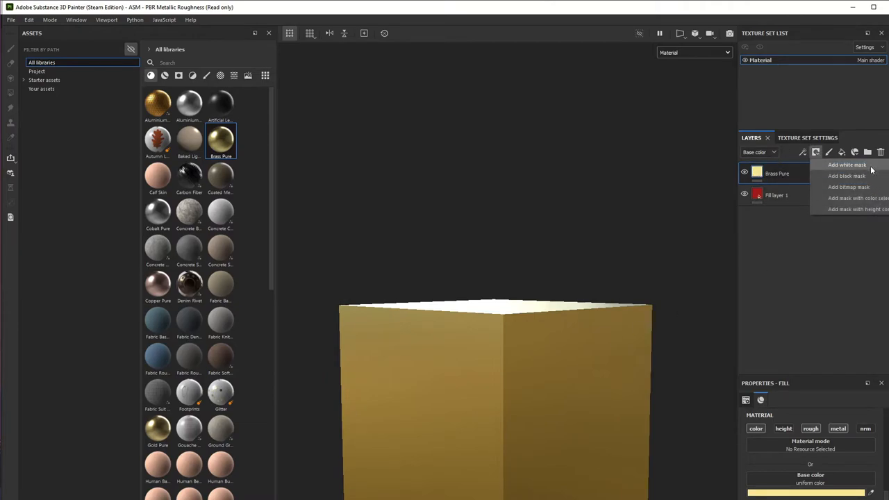
{"action": "left_click", "coordinate": [847, 165]}
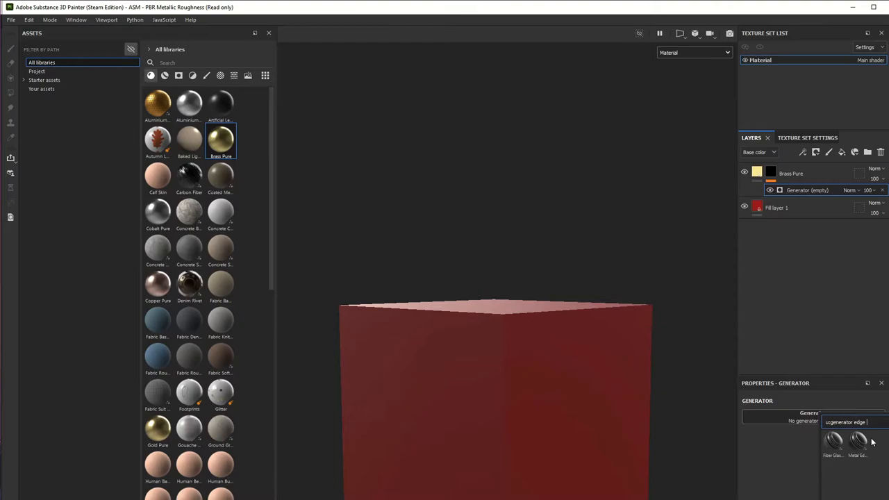
{"action": "mouse_move", "coordinate": [510, 450]}
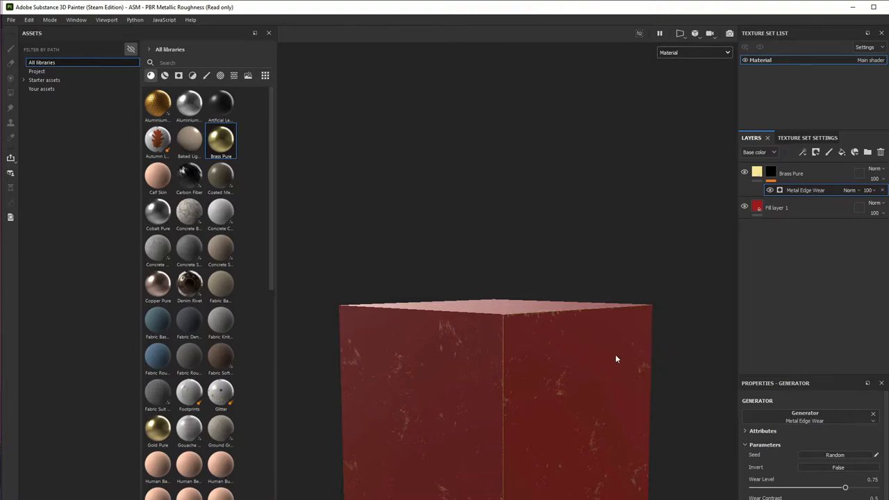
- Orbit around the cube's corners to inspect the brass edge wear
{"action": "left_click_drag", "start_coordinate": [615, 359], "coordinate": [560, 417]}
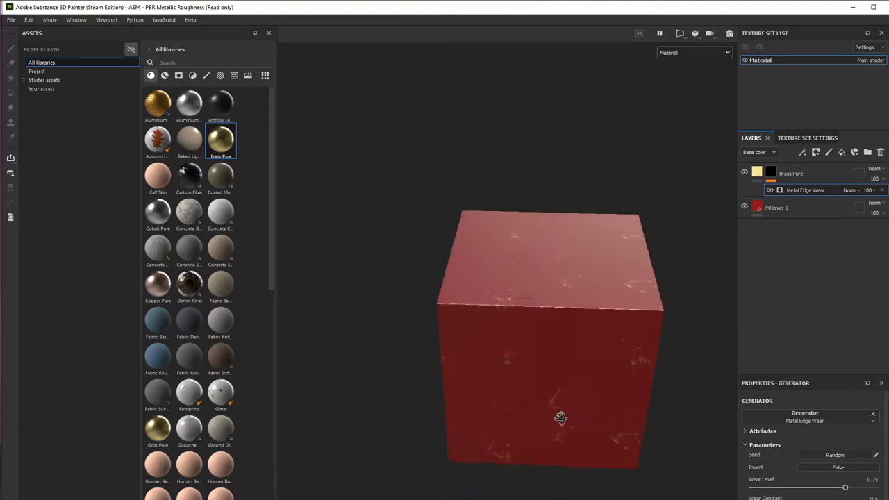
{"action": "left_click_drag", "start_coordinate": [560, 417], "coordinate": [465, 372]}
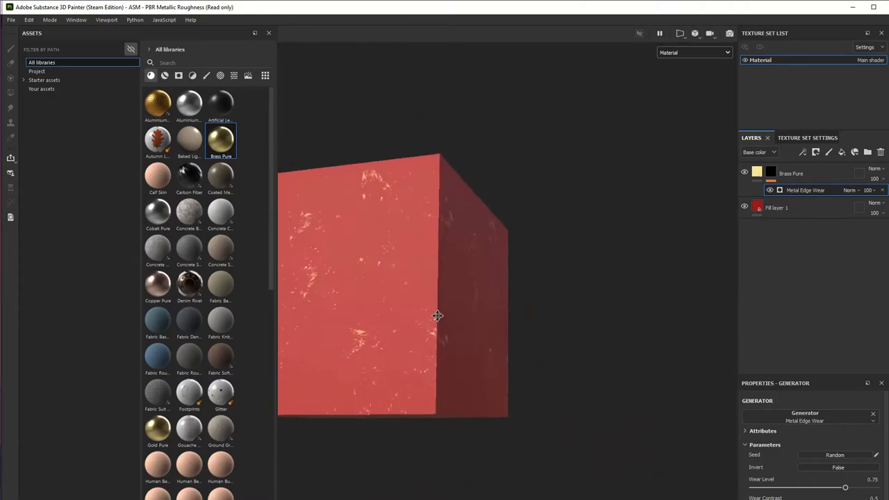
{"action": "left_click_drag", "start_coordinate": [437, 316], "coordinate": [355, 416]}
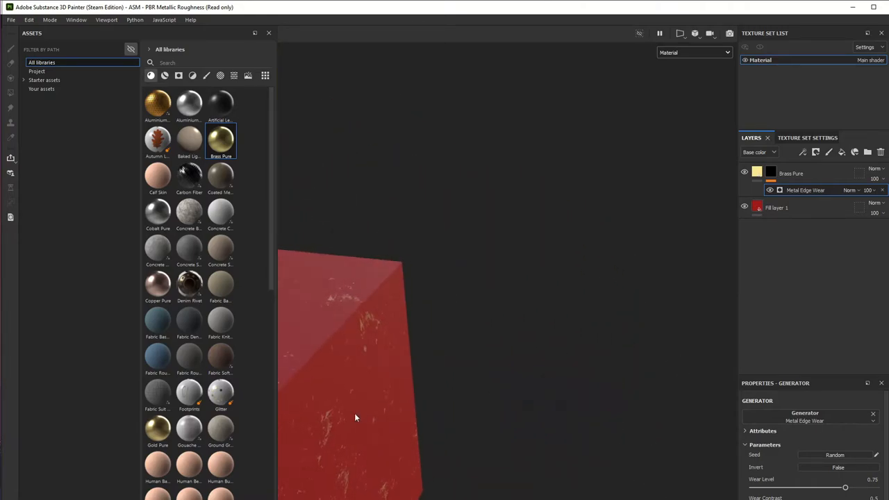
{"action": "left_click_drag", "start_coordinate": [355, 416], "coordinate": [609, 354]}
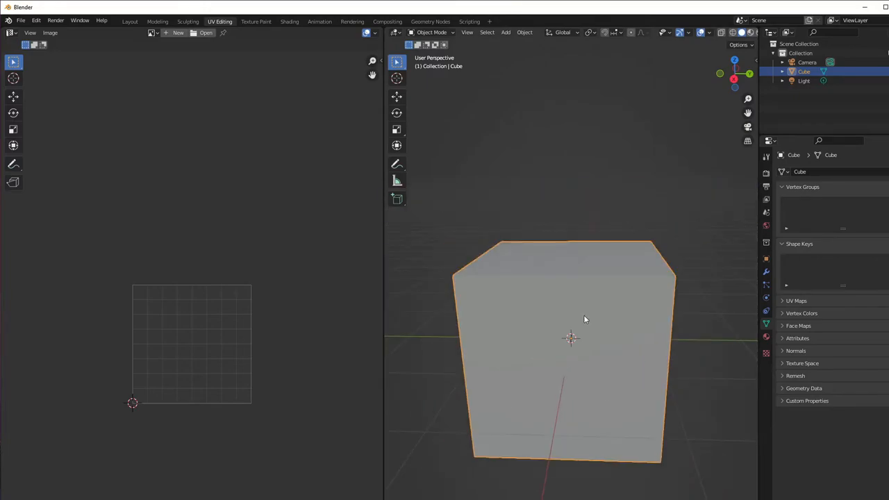
- Add a Bevel modifier with 0.02 m amount and 9 segments to the cube
{"action": "key", "text": "Tab"}
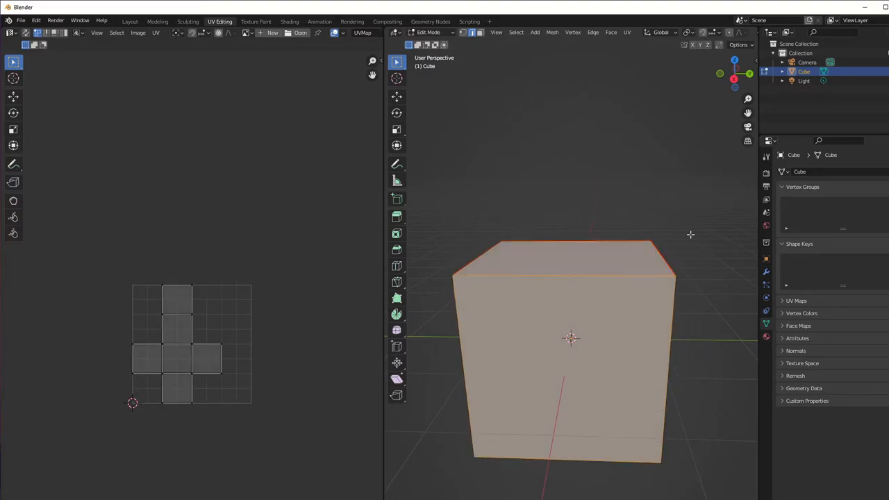
{"action": "left_click", "coordinate": [766, 271]}
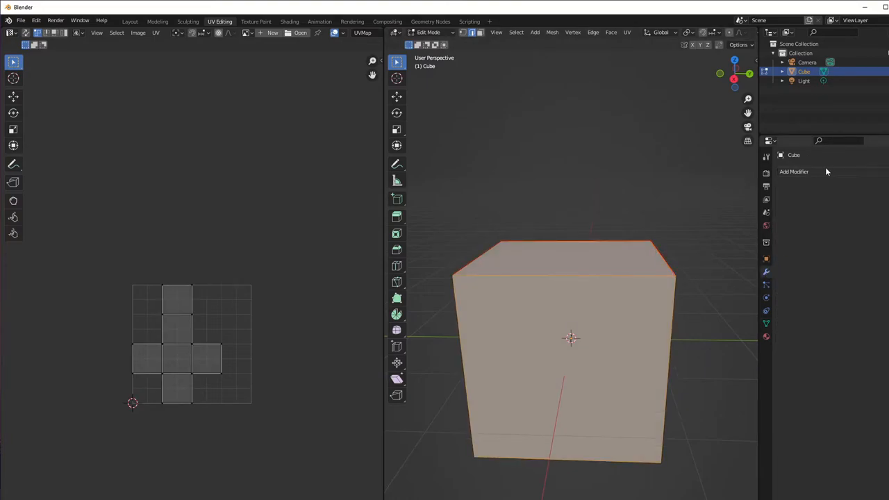
{"action": "left_click", "coordinate": [794, 171]}
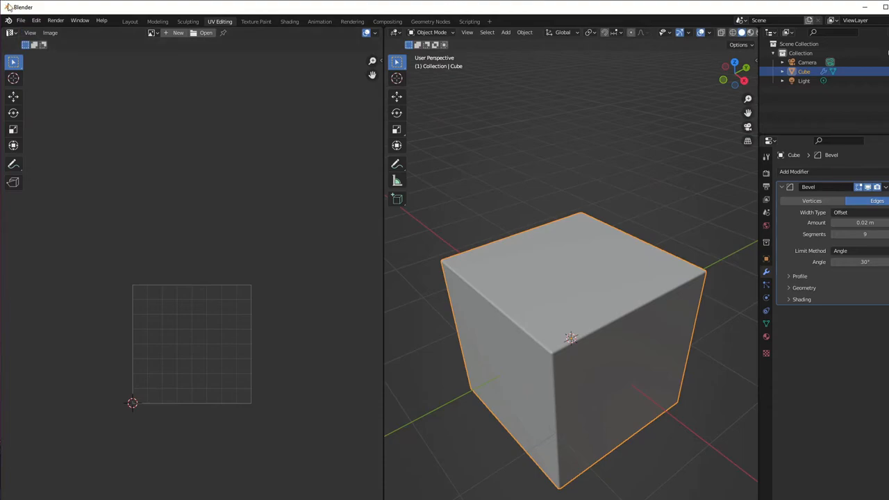
{"action": "left_click", "coordinate": [21, 20]}
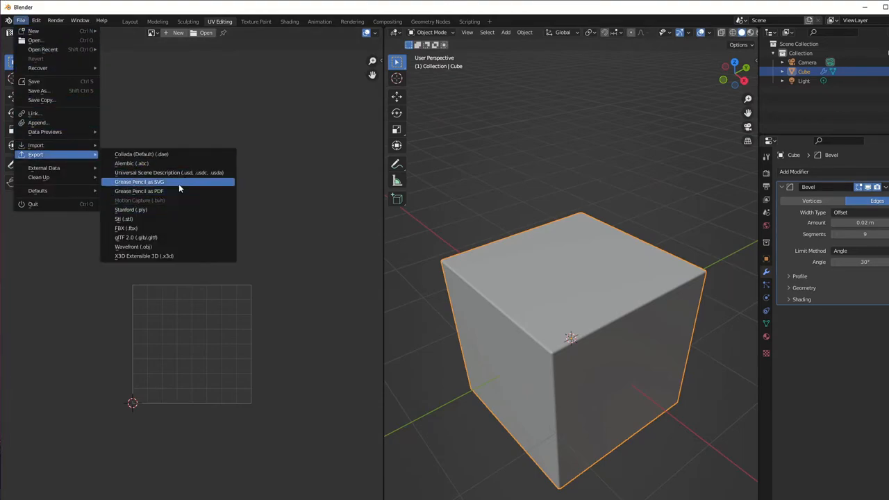
- Choose FBX as the export format for the bevelled cube
{"action": "left_click", "coordinate": [126, 228]}
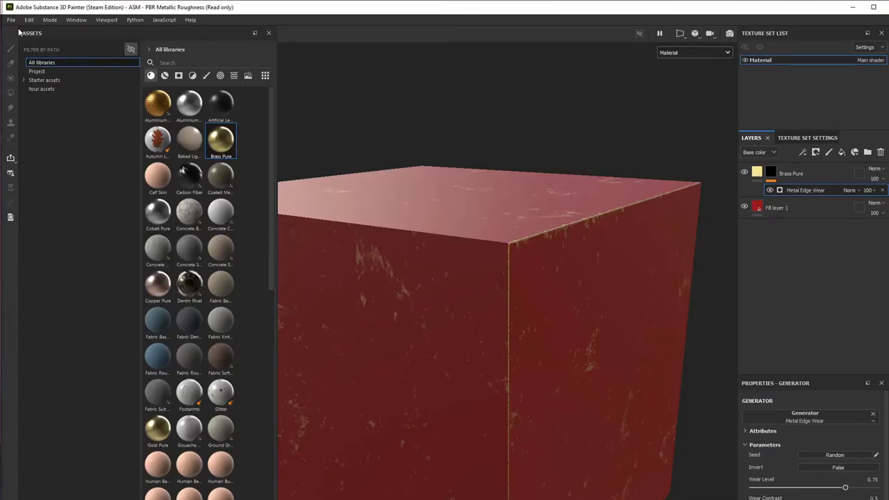
- Start a new project using the my cube1.fbx mesh at 2048 document resolution
{"action": "left_click", "coordinate": [11, 20]}
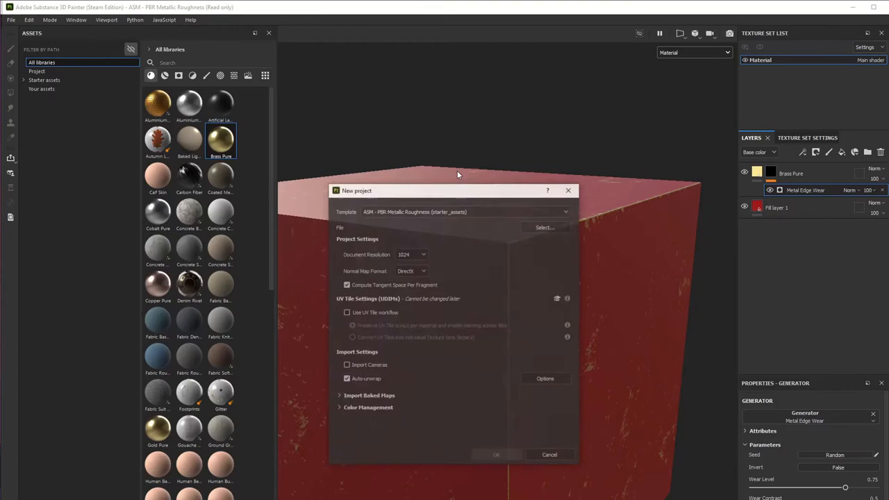
{"action": "left_click", "coordinate": [544, 227]}
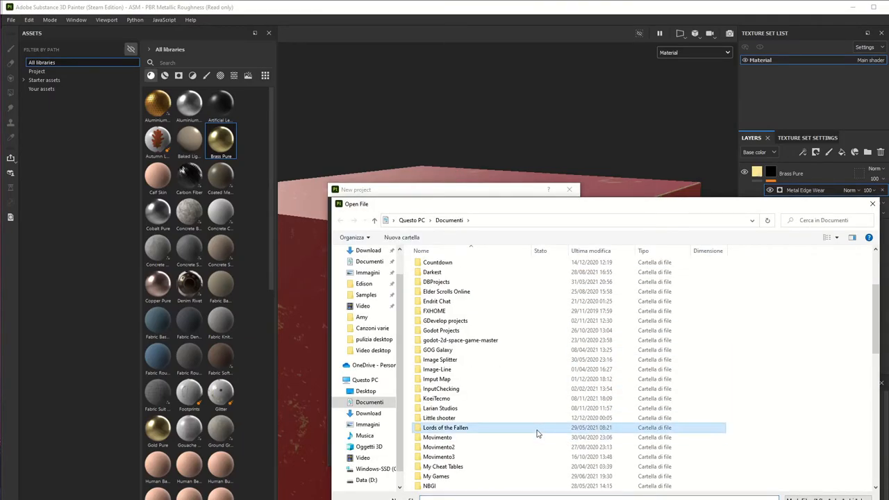
{"action": "scroll", "scroll_direction": "down", "scroll_amount": 3}
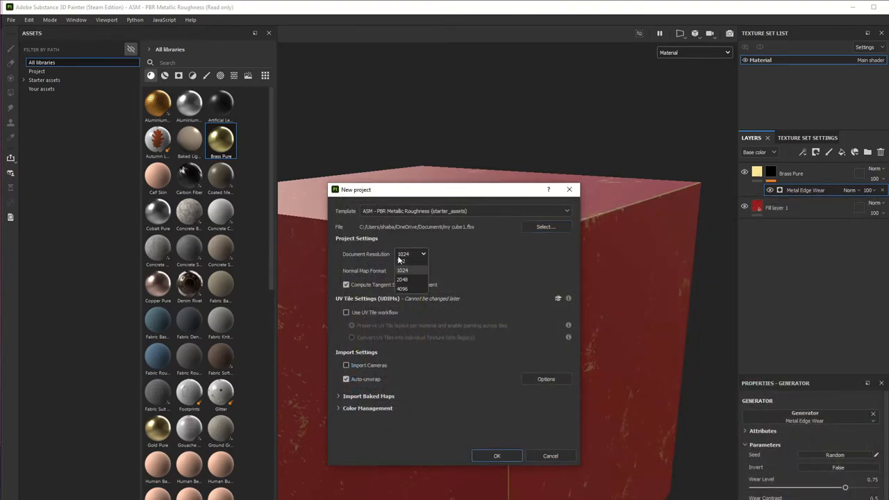
{"action": "left_click", "coordinate": [403, 270]}
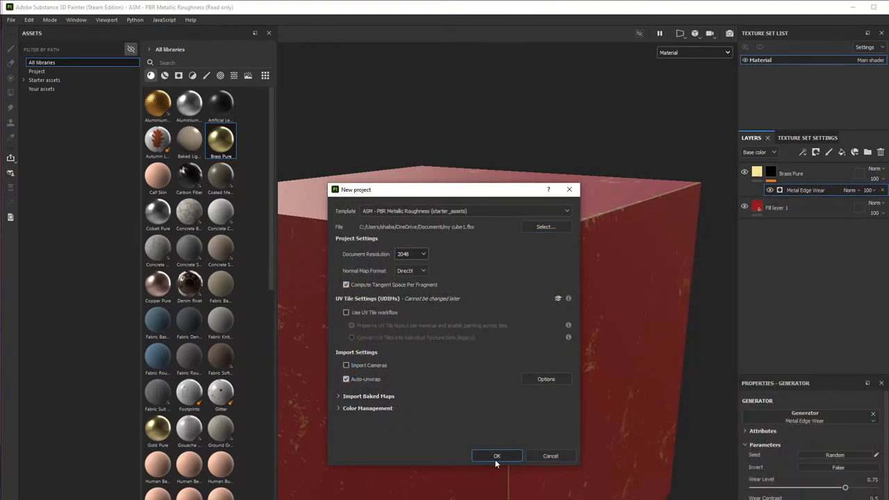
{"action": "left_click", "coordinate": [496, 455]}
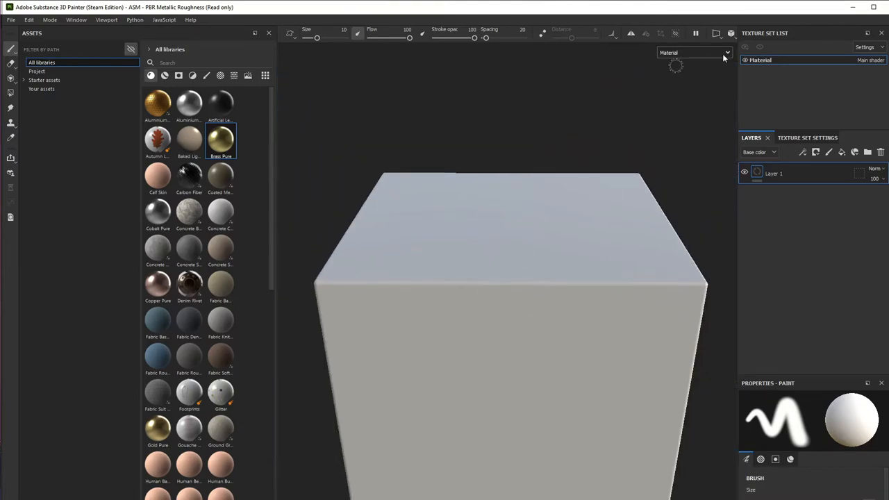
- Bake all selected mesh maps for the new cube from Texture Set Settings, then inspect the result
{"action": "left_click", "coordinate": [807, 138]}
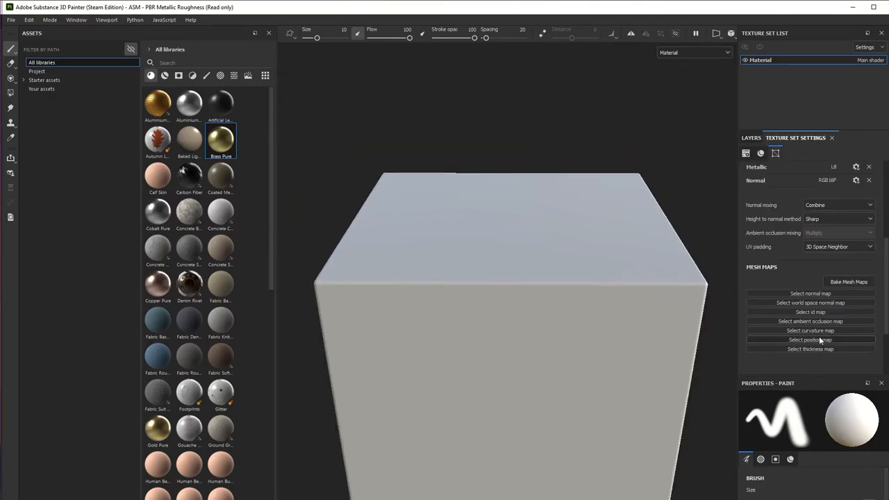
{"action": "left_click", "coordinate": [847, 281]}
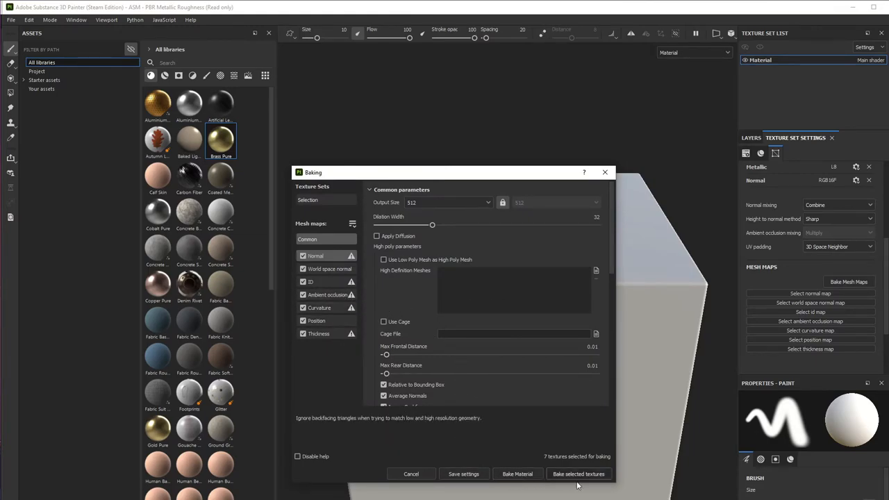
{"action": "left_click", "coordinate": [447, 202]}
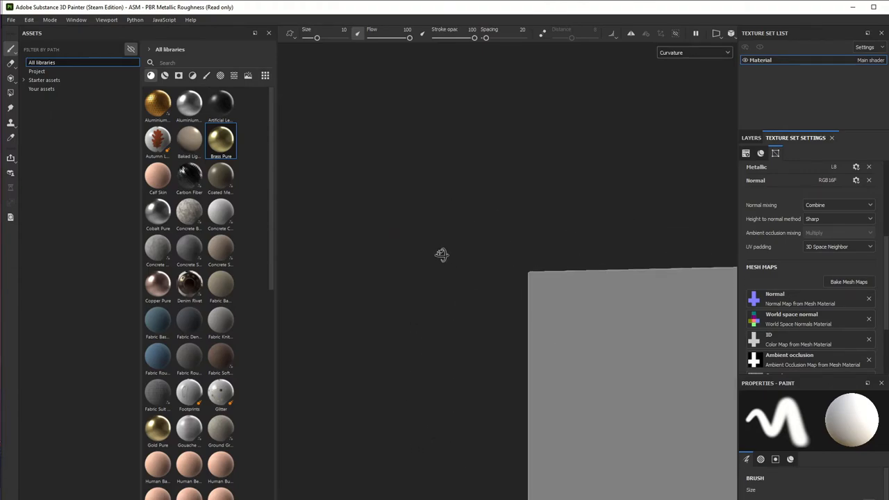
{"action": "left_click_drag", "start_coordinate": [441, 255], "coordinate": [535, 211]}
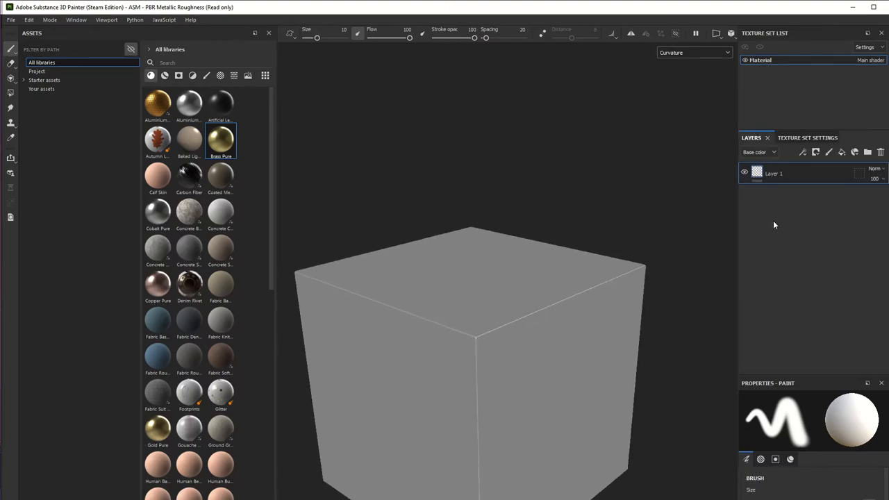
- Add a fill layer and an Iron Grinded material layer, giving the iron layer a black mask
{"action": "left_click", "coordinate": [692, 52]}
{"action": "type", "text": "IRON"}
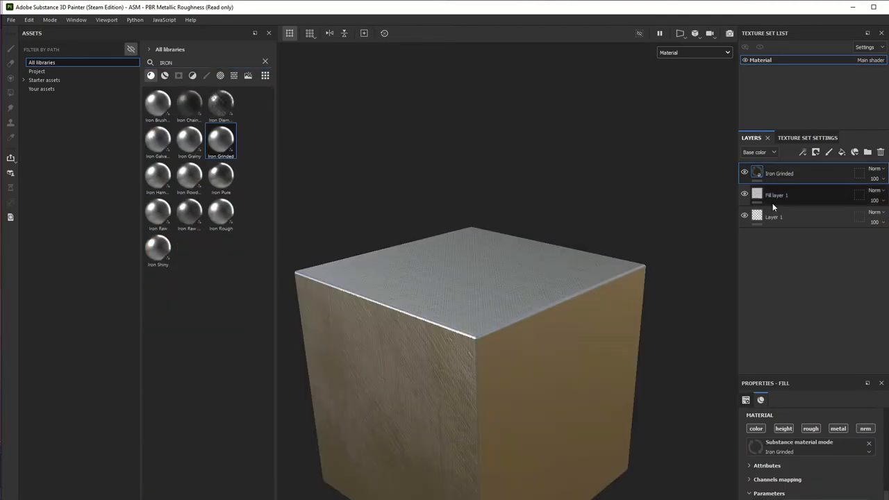
{"action": "scroll", "scroll_direction": "down", "scroll_amount": 3}
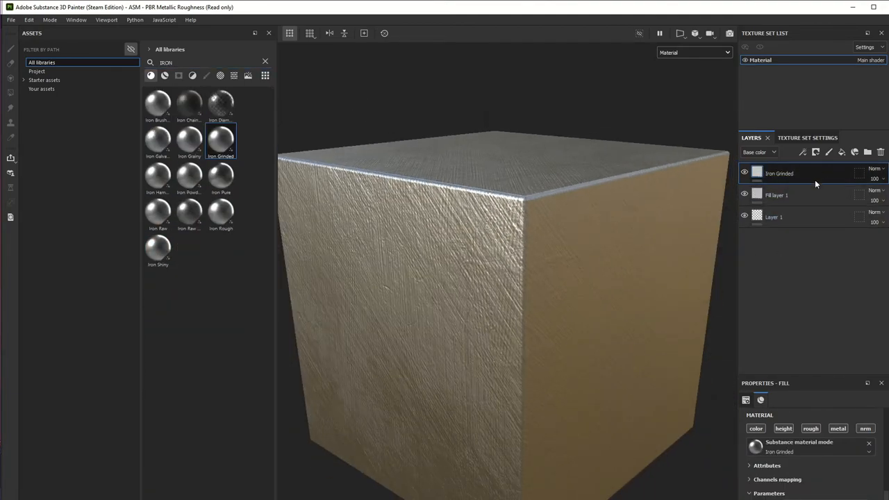
{"action": "left_click", "coordinate": [815, 152]}
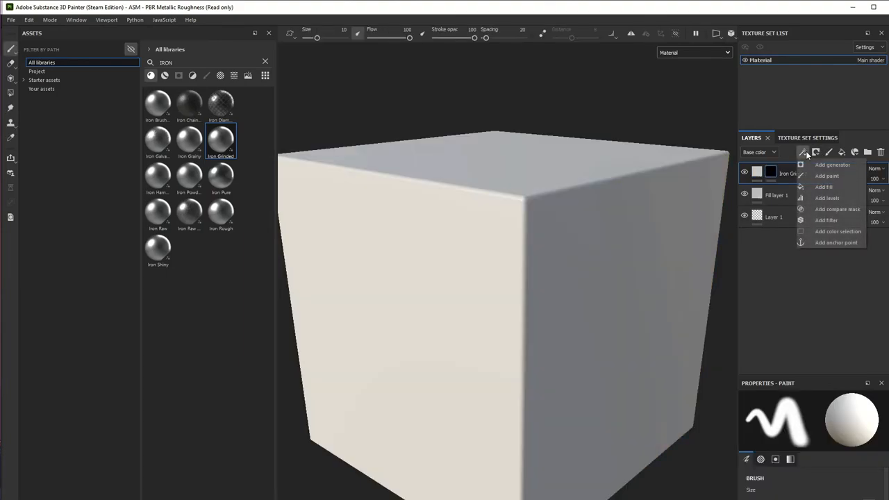
- Mask Iron Grinded with a Metal Edge Wear generator, colour Fill layer 1 purple, and inspect the edges
{"action": "left_click", "coordinate": [832, 164]}
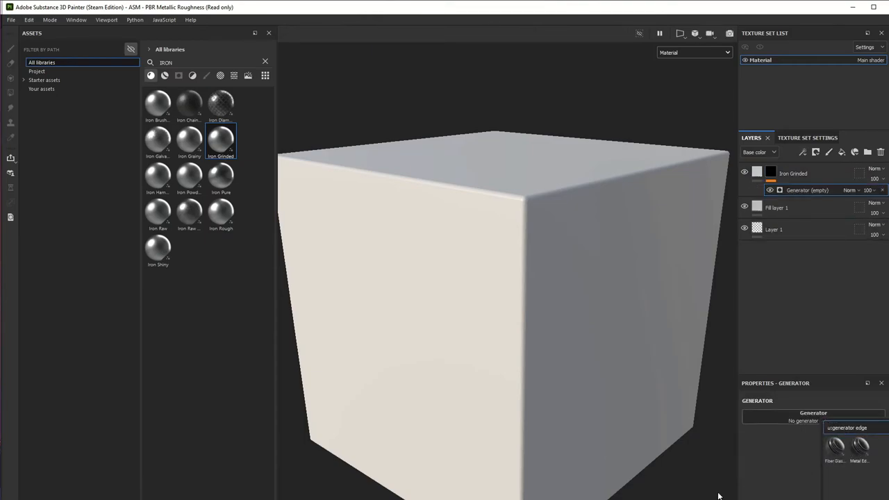
{"action": "left_click", "coordinate": [859, 448]}
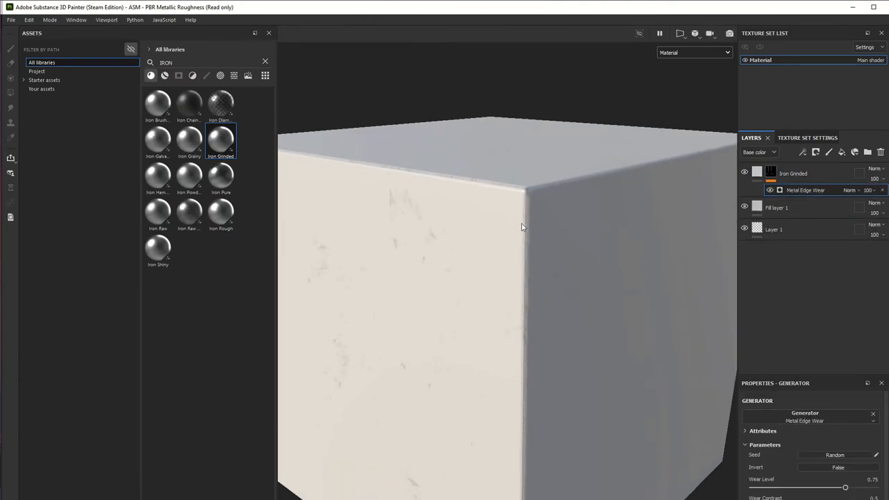
{"action": "left_click", "coordinate": [776, 207]}
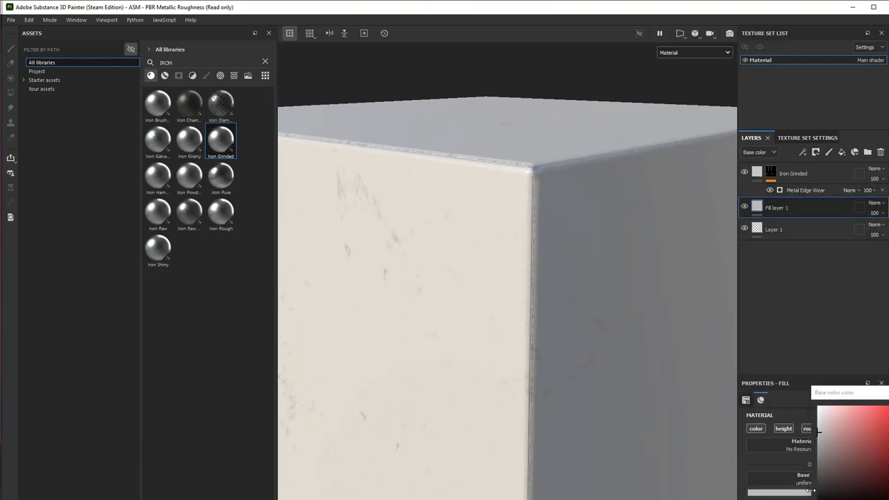
{"action": "left_click", "coordinate": [864, 446]}
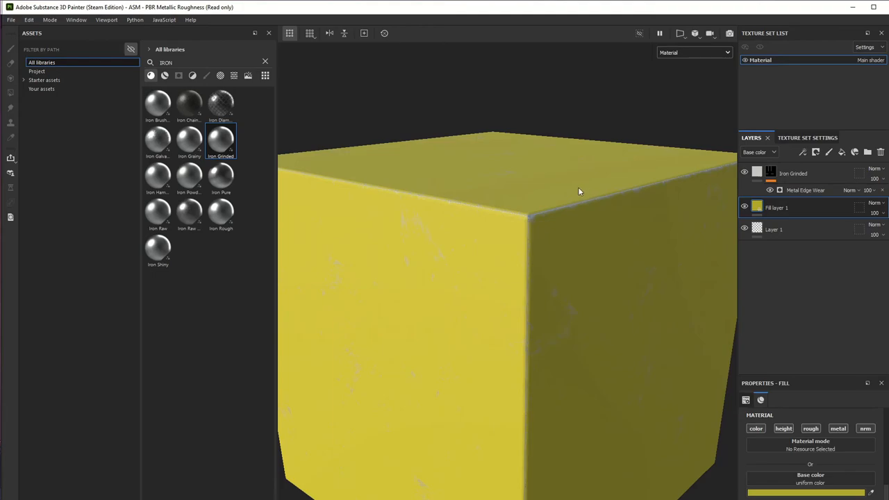
{"action": "left_click", "coordinate": [806, 190]}
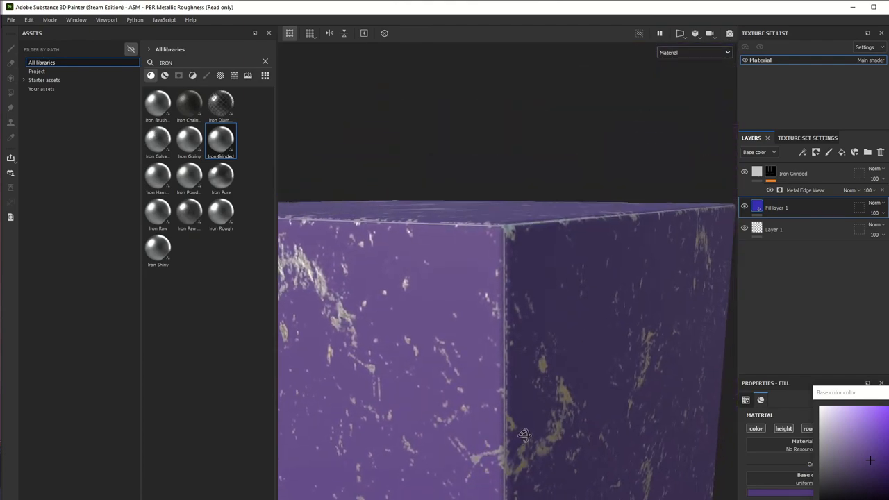
{"action": "left_click_drag", "start_coordinate": [524, 436], "coordinate": [426, 232]}
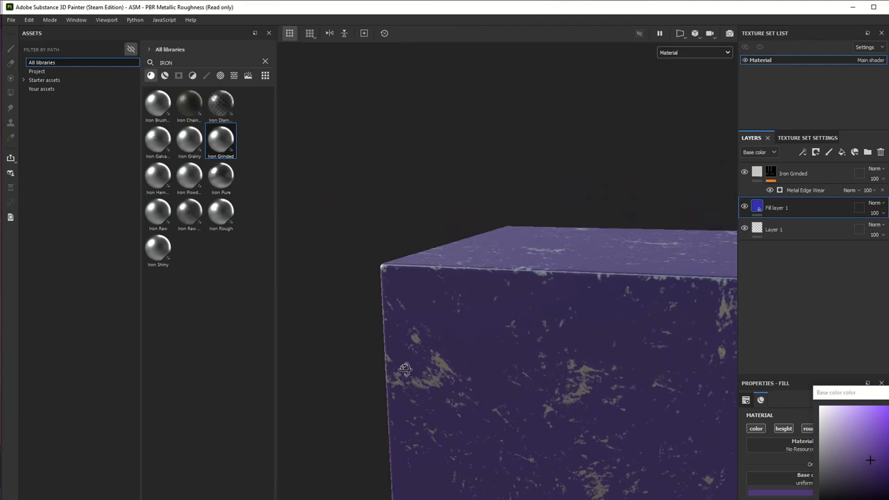
{"action": "left_click_drag", "start_coordinate": [404, 368], "coordinate": [554, 486]}
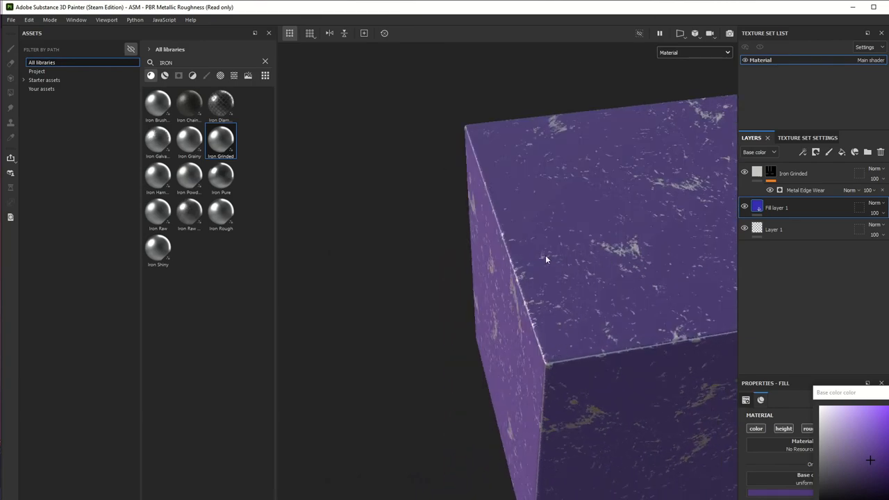
{"action": "mouse_move", "coordinate": [614, 390]}
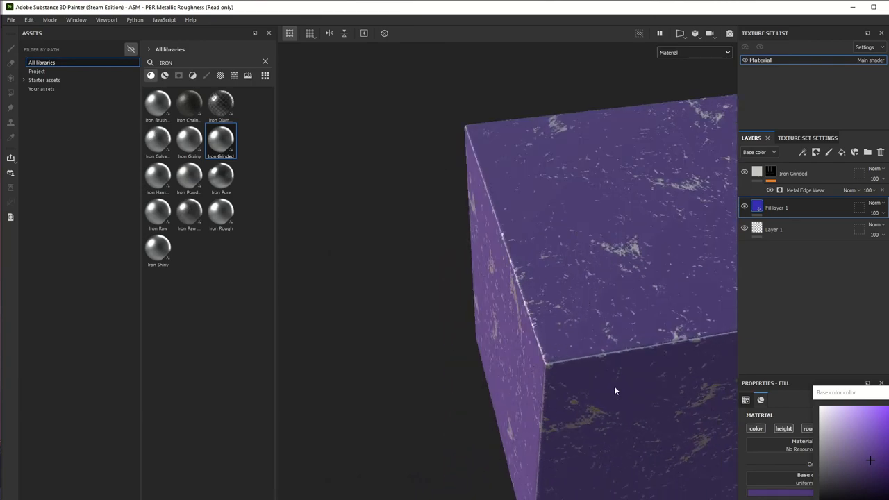